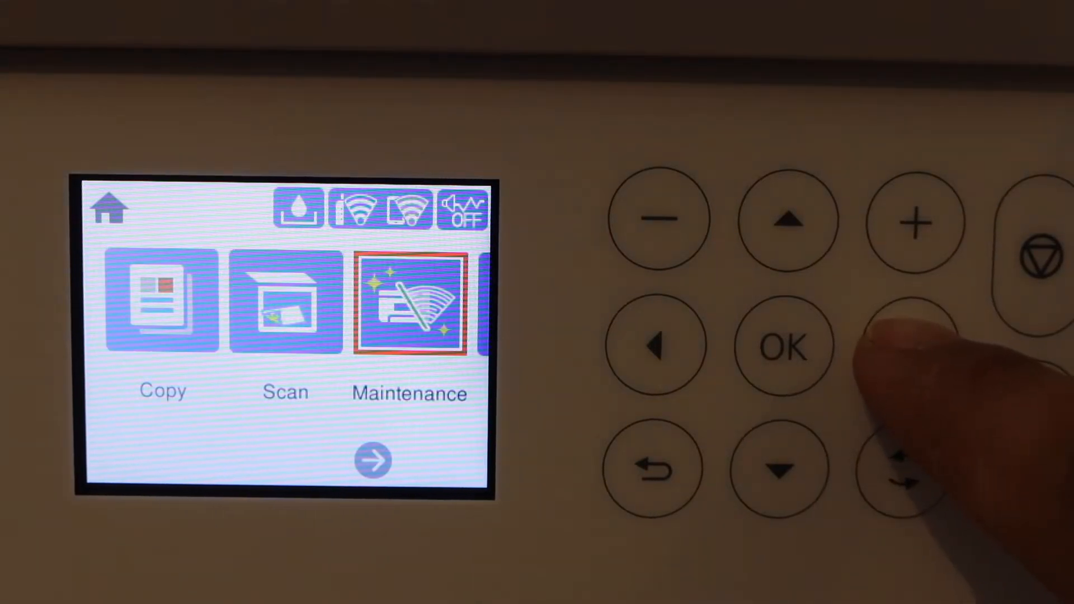
- Go through Settings and General Settings to the Network Settings screen
click(911, 345)
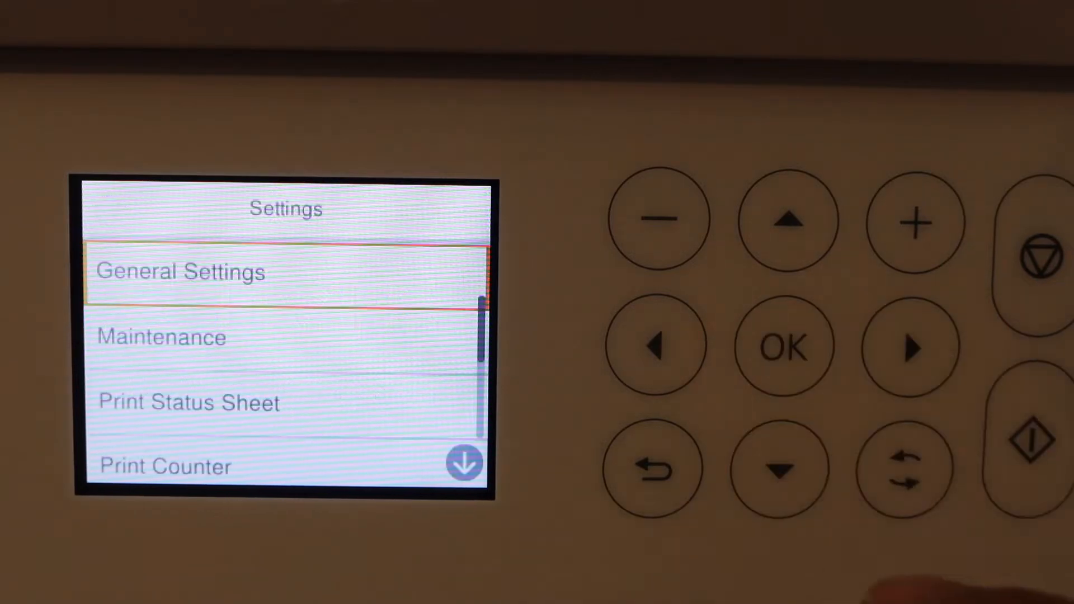
click(783, 346)
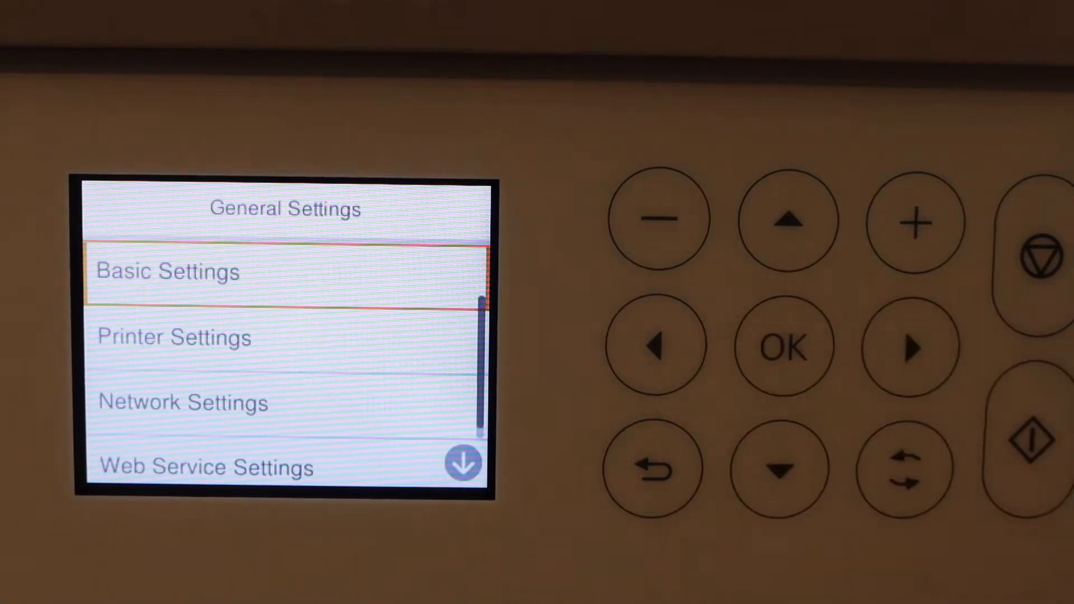
click(781, 470)
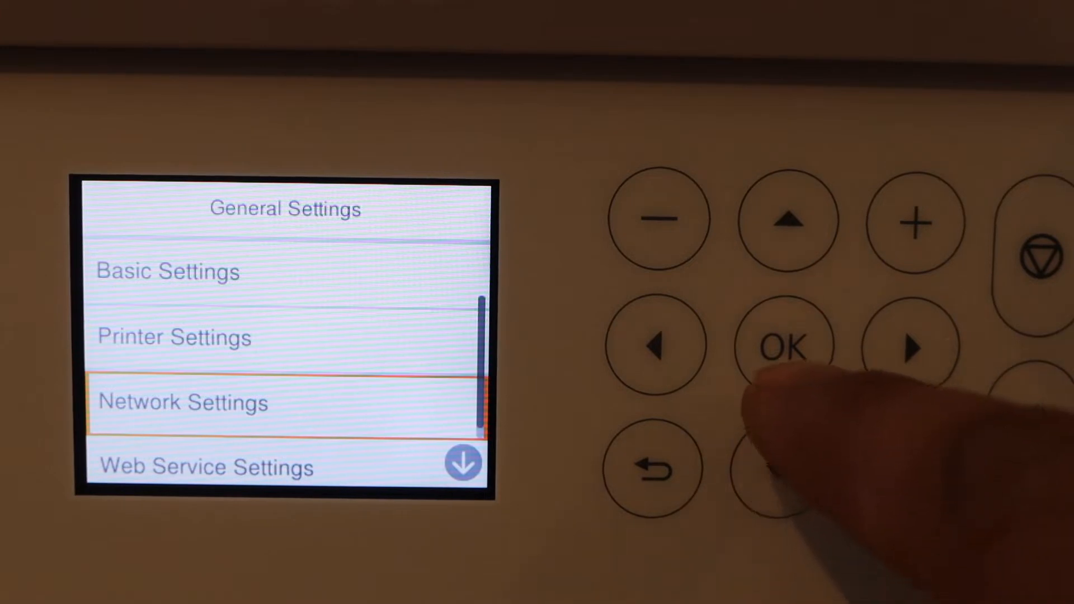
click(785, 345)
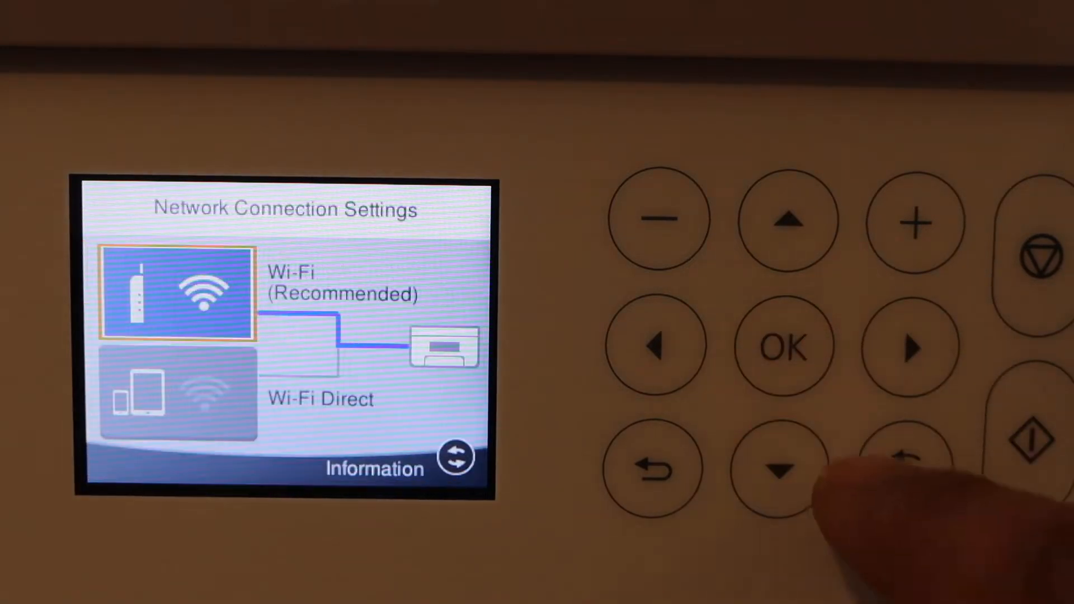
- Select Wi-Fi Direct smartphone setup and show its Other Methods list (iOS, Other OS Devices)
click(784, 468)
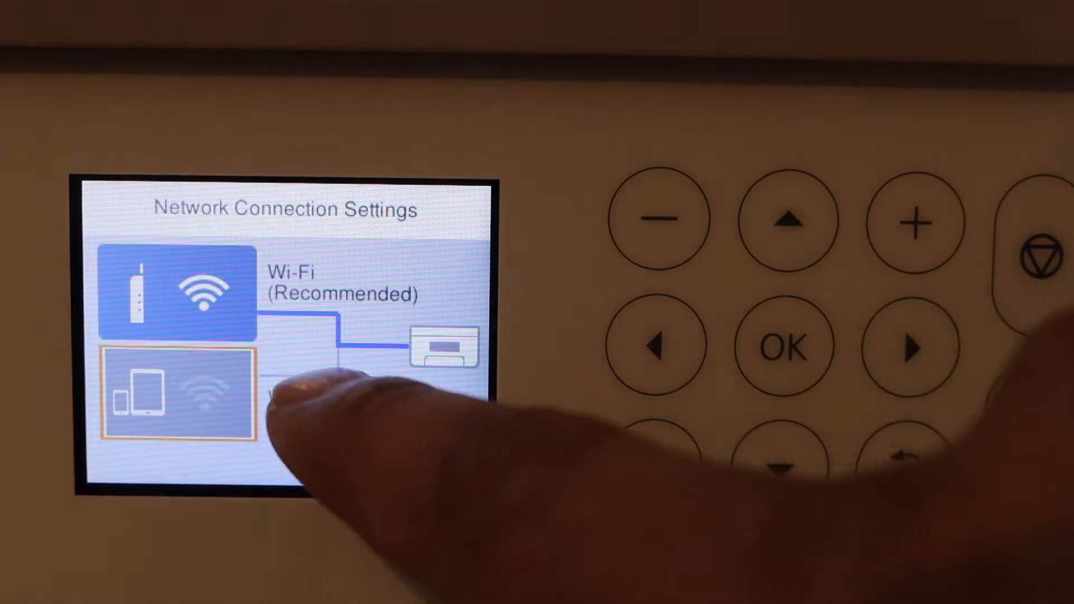
click(177, 394)
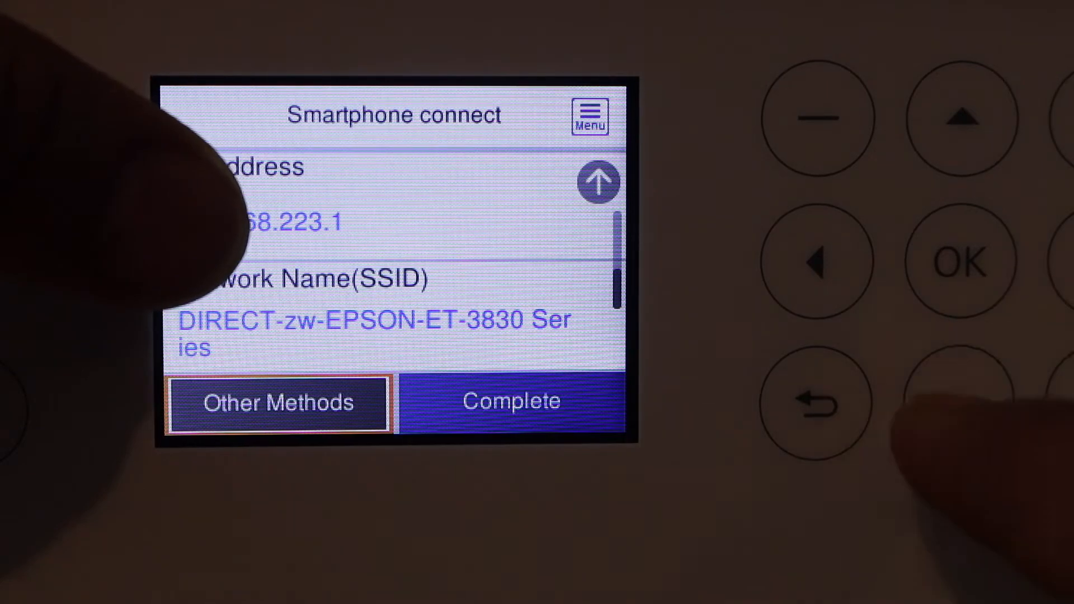
click(277, 403)
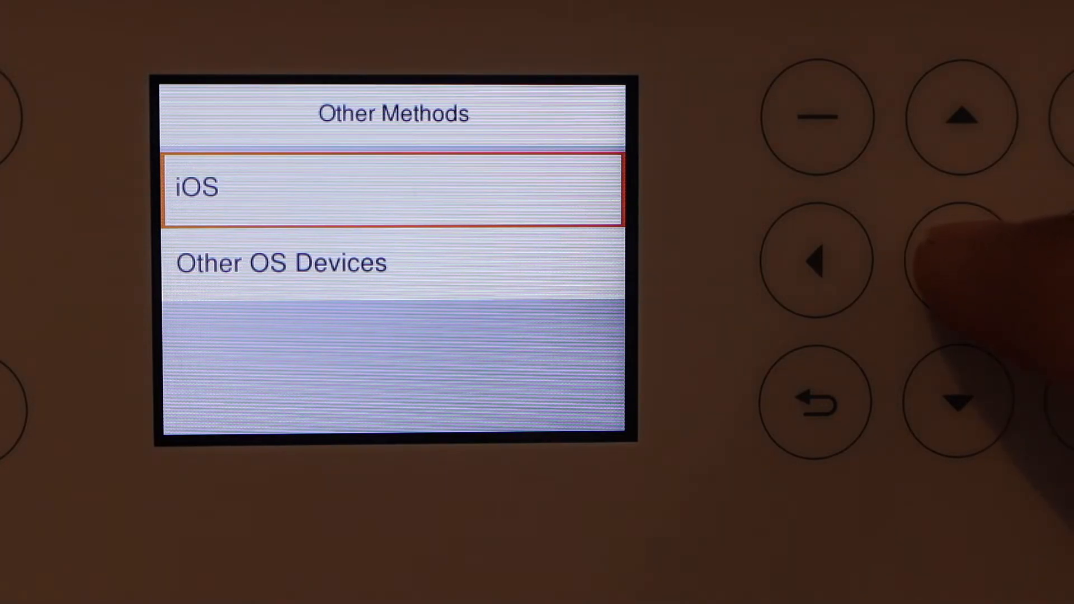
- Choose iOS as the smartphone connection method for Wi-Fi Direct
click(957, 260)
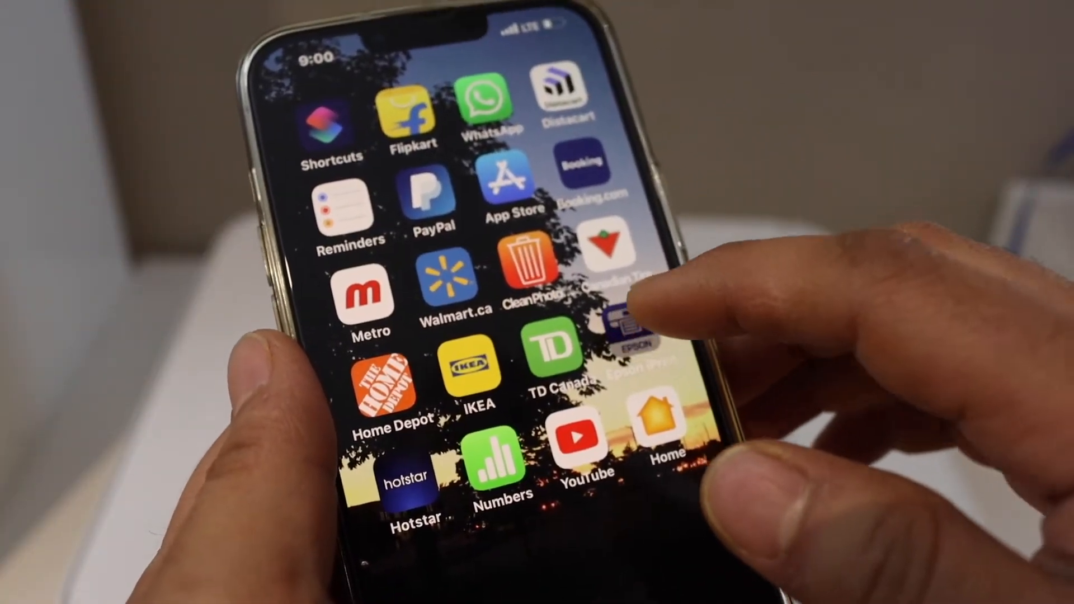
- Launch Epson iPrint on the iPhone and choose to keep using iPrint over Smart Panel
click(610, 322)
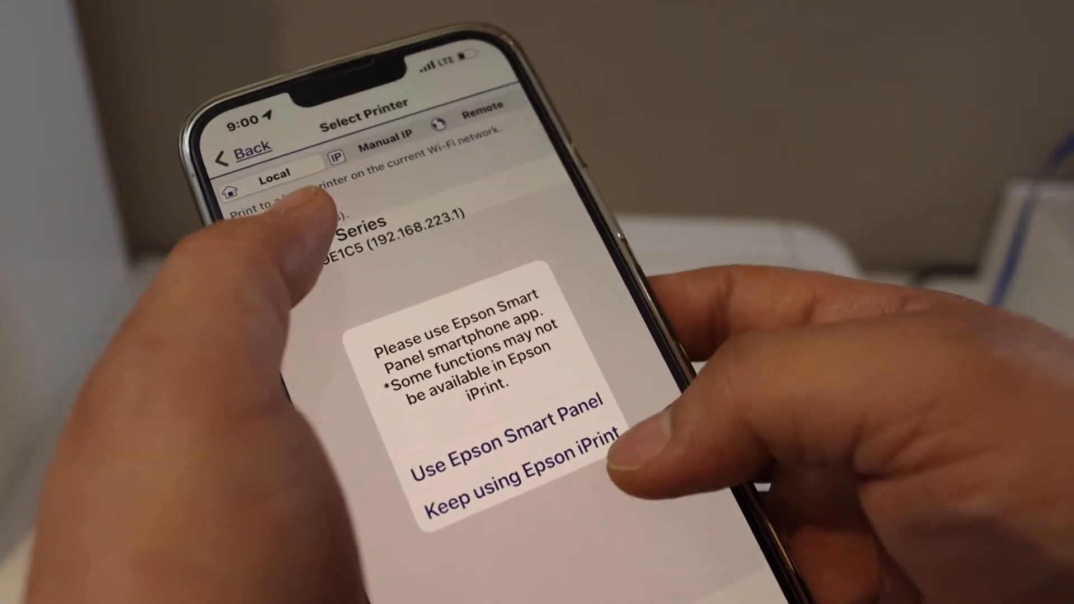
click(503, 493)
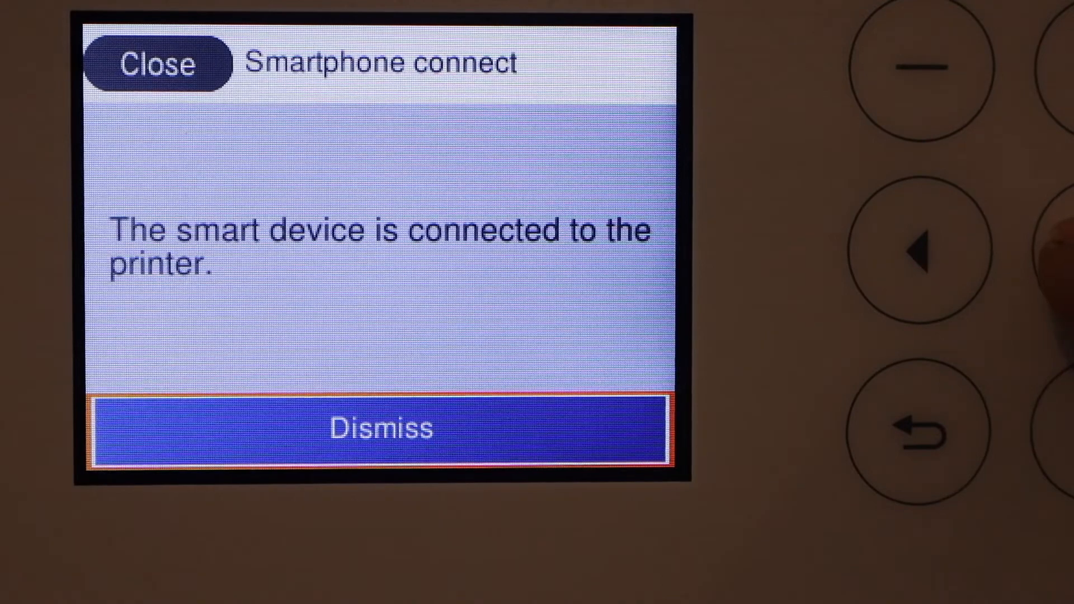
- Dismiss the 'smart device is connected' message on the printer panel
click(381, 427)
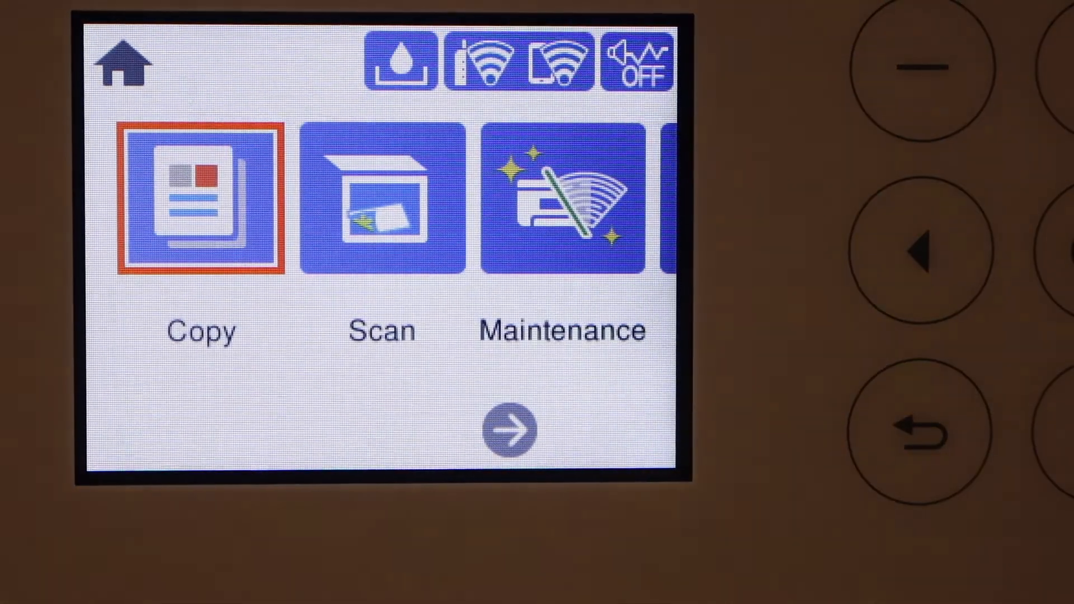